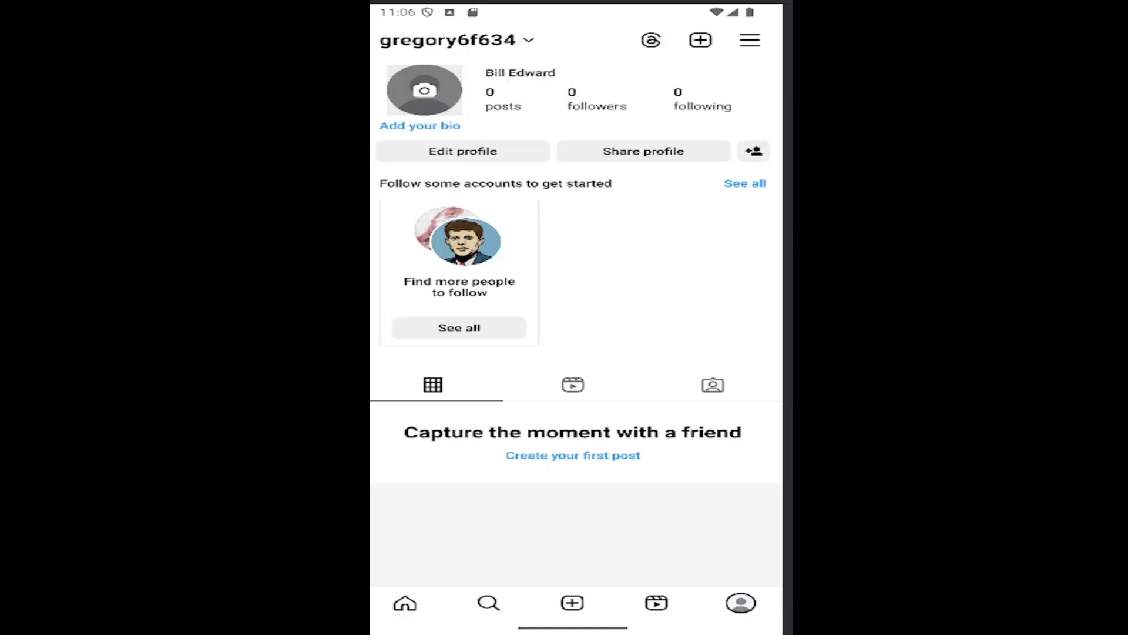
pyautogui.moveTo(750, 255)
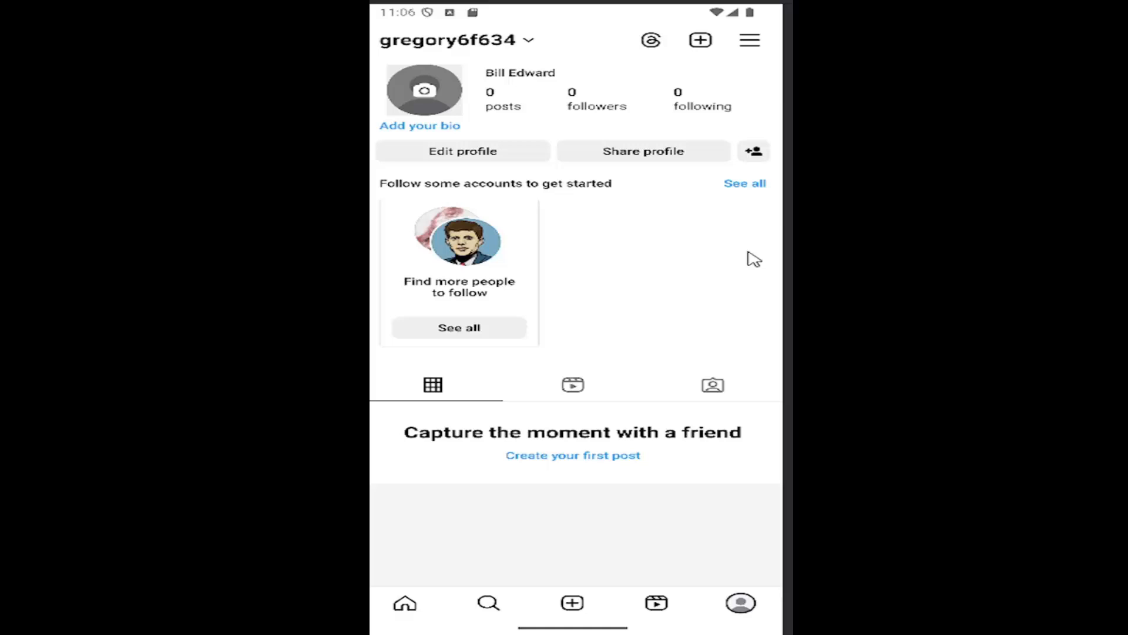
pyautogui.moveTo(689, 466)
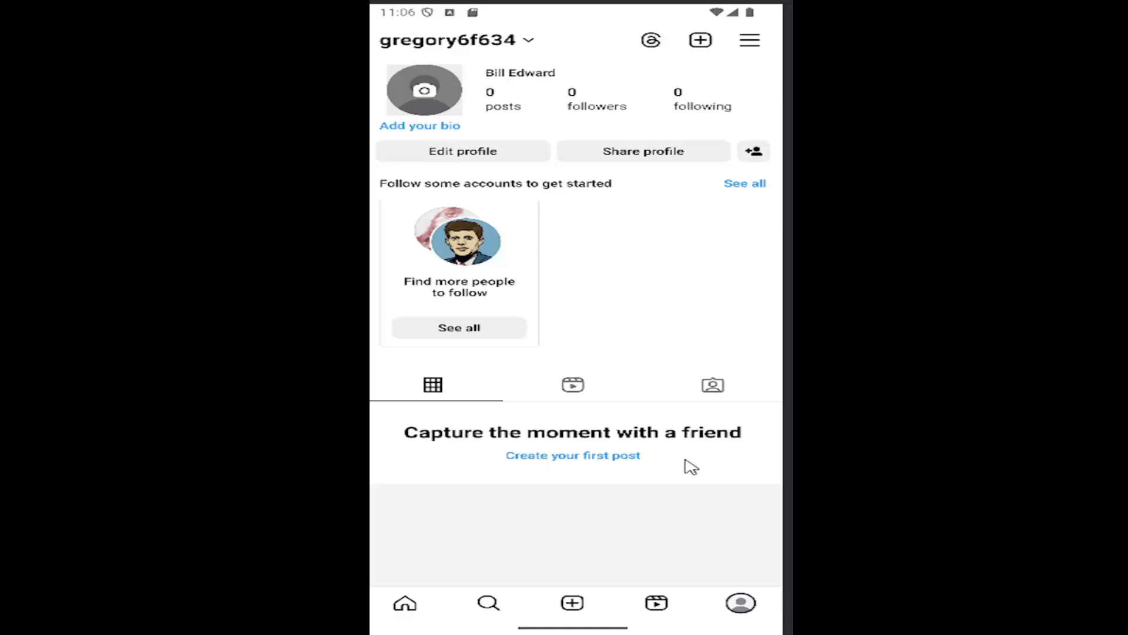
pyautogui.moveTo(562, 268)
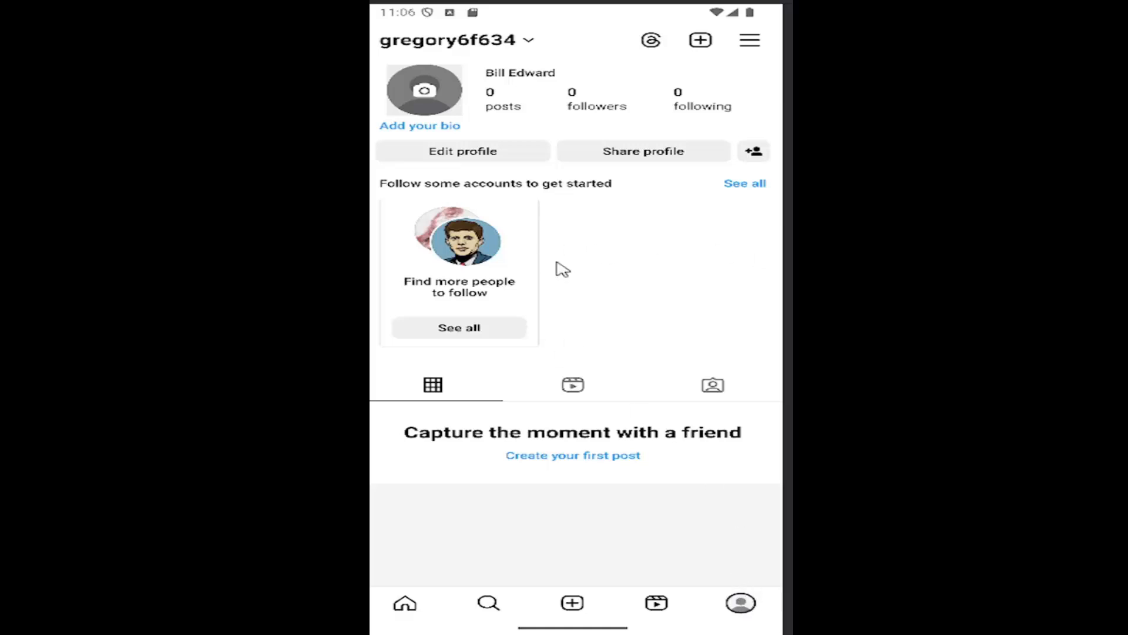
pyautogui.moveTo(513, 339)
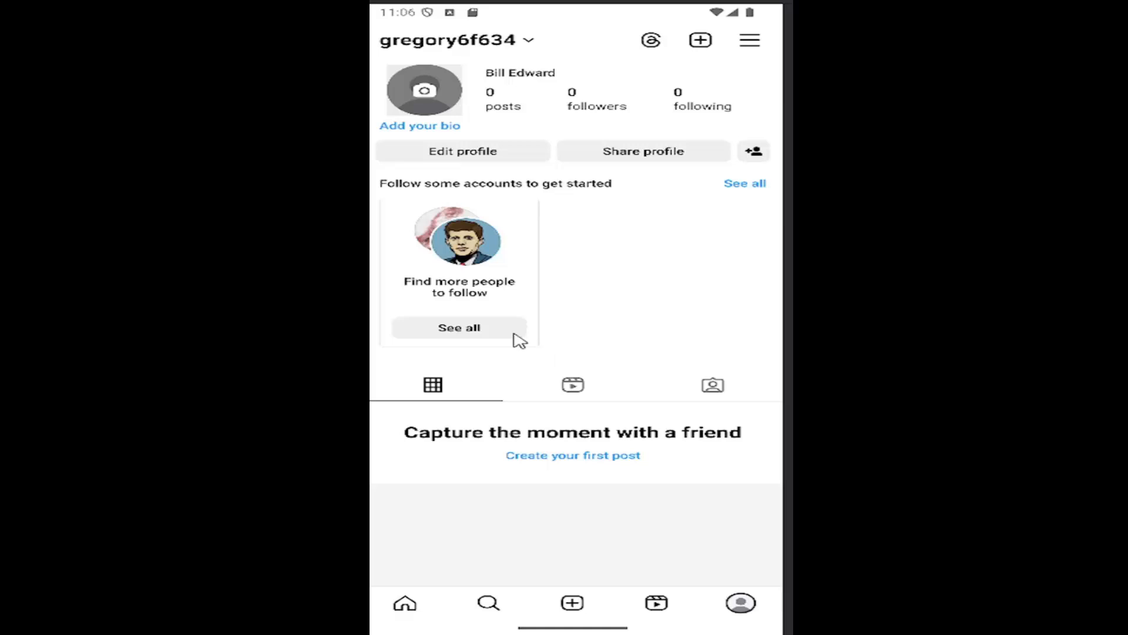
pyautogui.moveTo(752, 42)
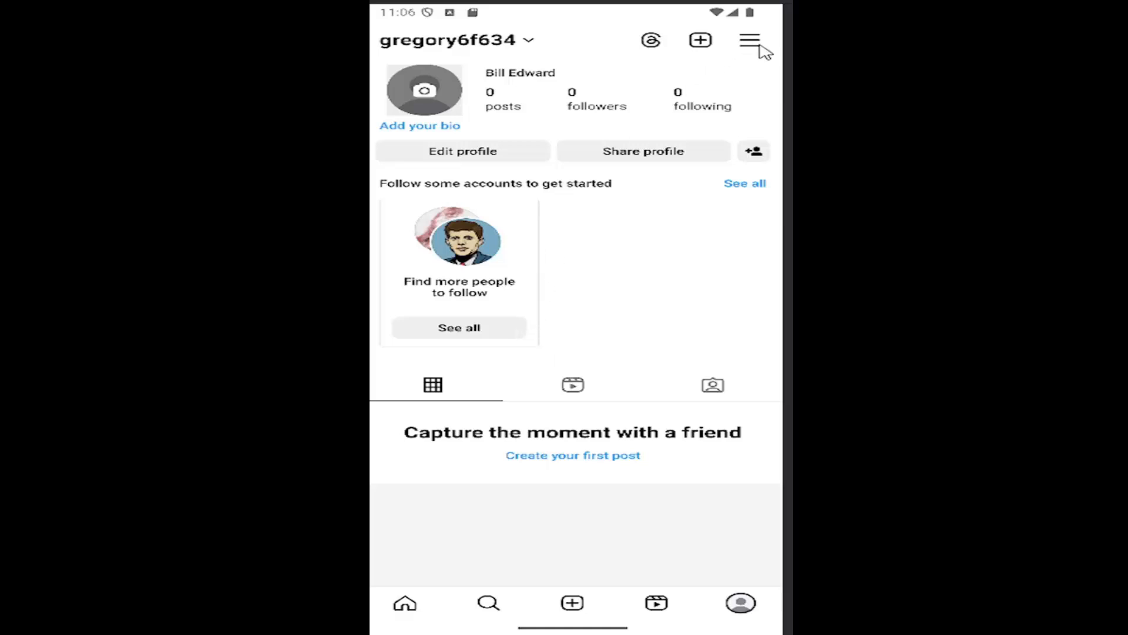
# - Go to Settings and activity, then into the Notifications settings page
pyautogui.click(750, 42)
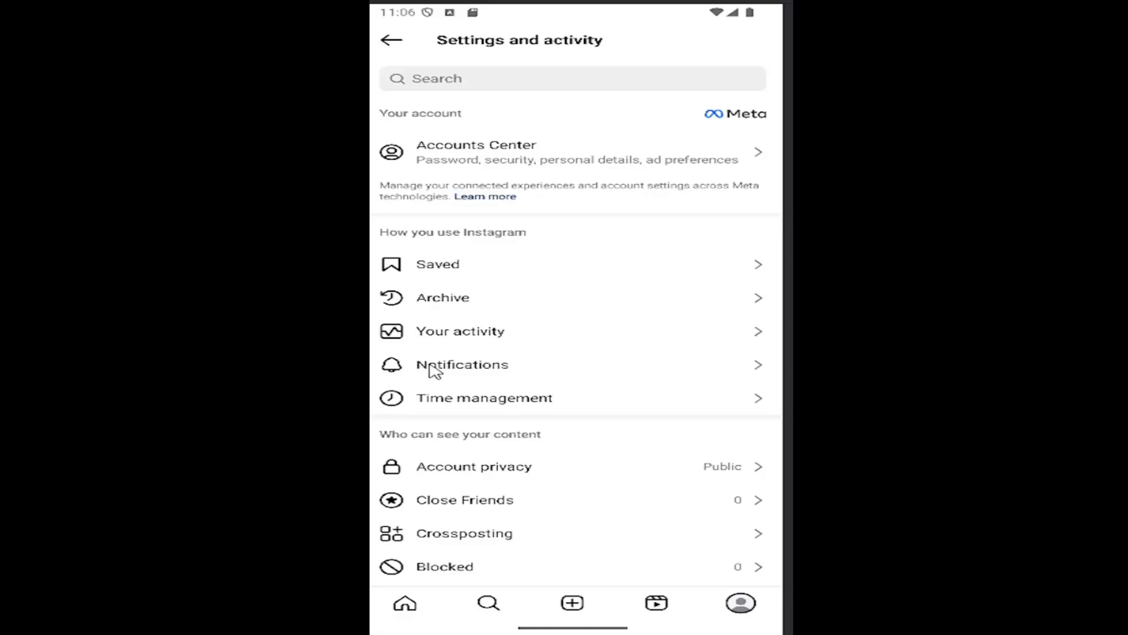
pyautogui.click(462, 365)
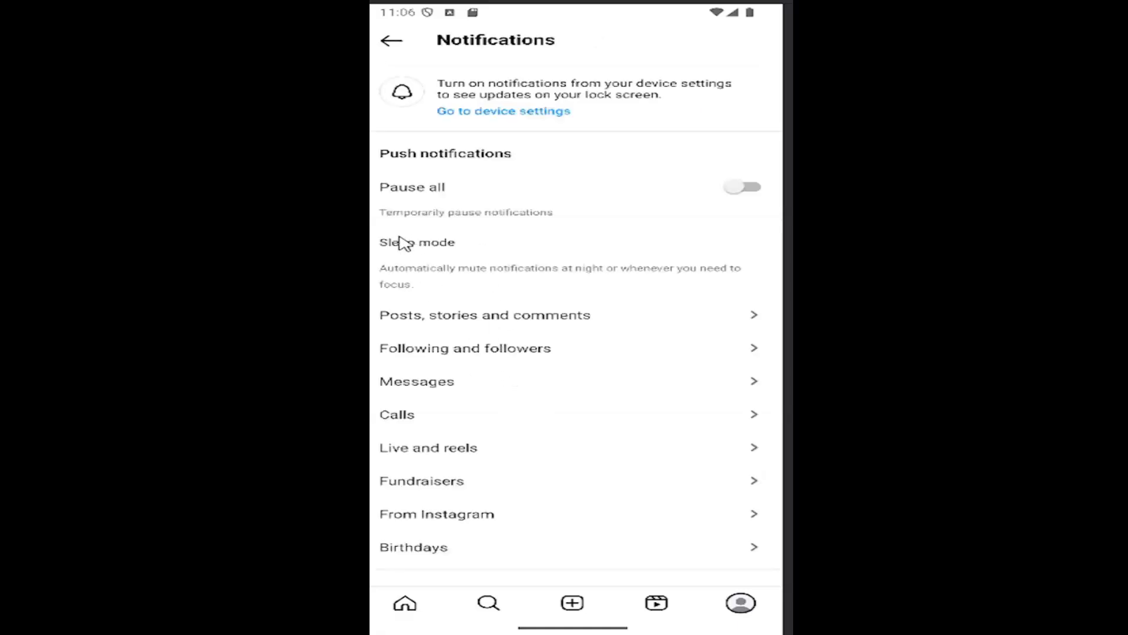
pyautogui.moveTo(515, 321)
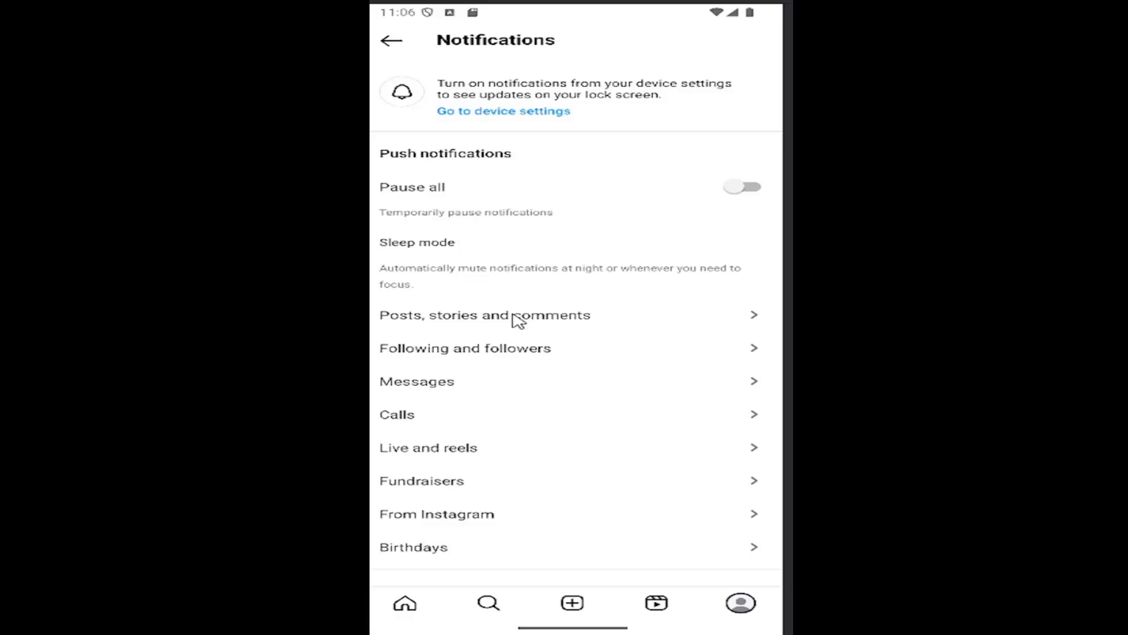
# - Review the Likes, Photos of you and Comments notification groups under Posts, stories and comments
pyautogui.click(483, 315)
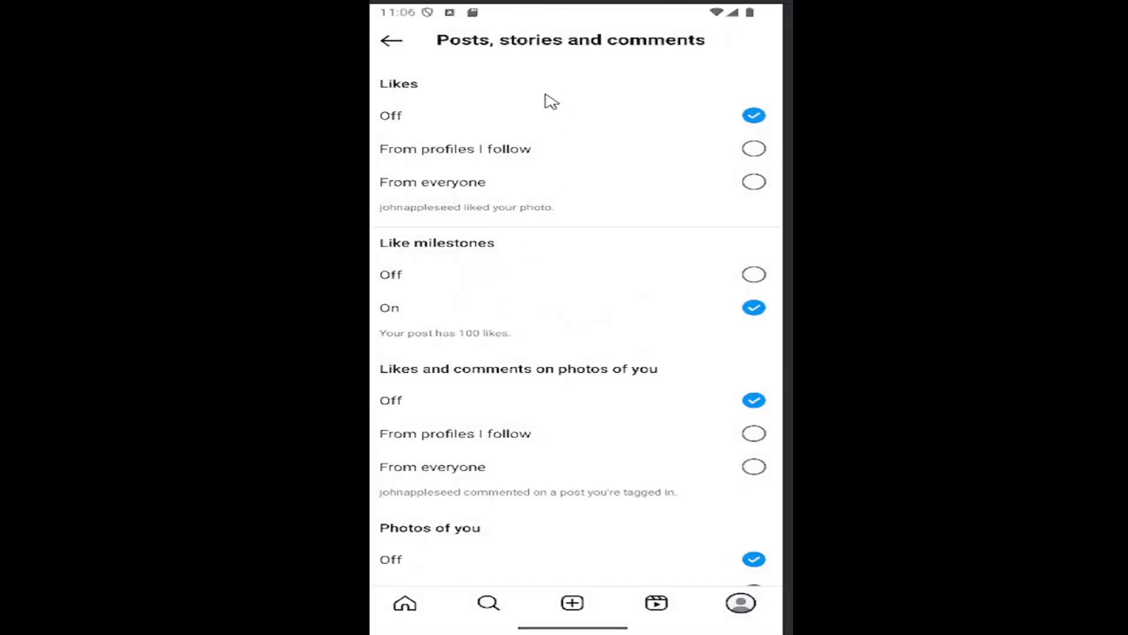
pyautogui.moveTo(494, 150)
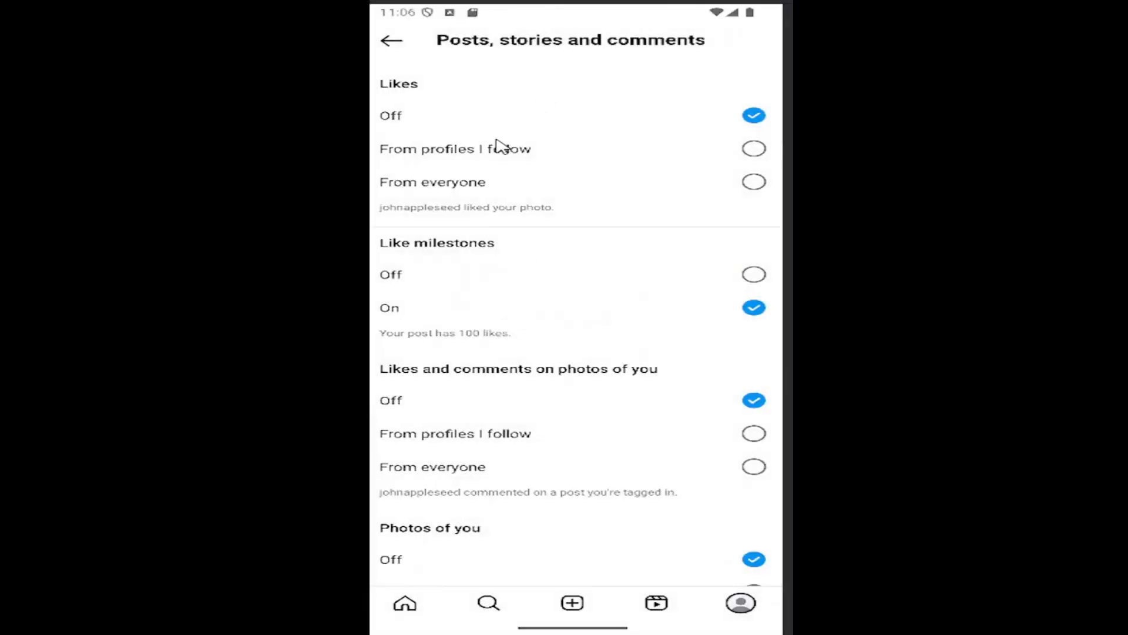
pyautogui.moveTo(503, 73)
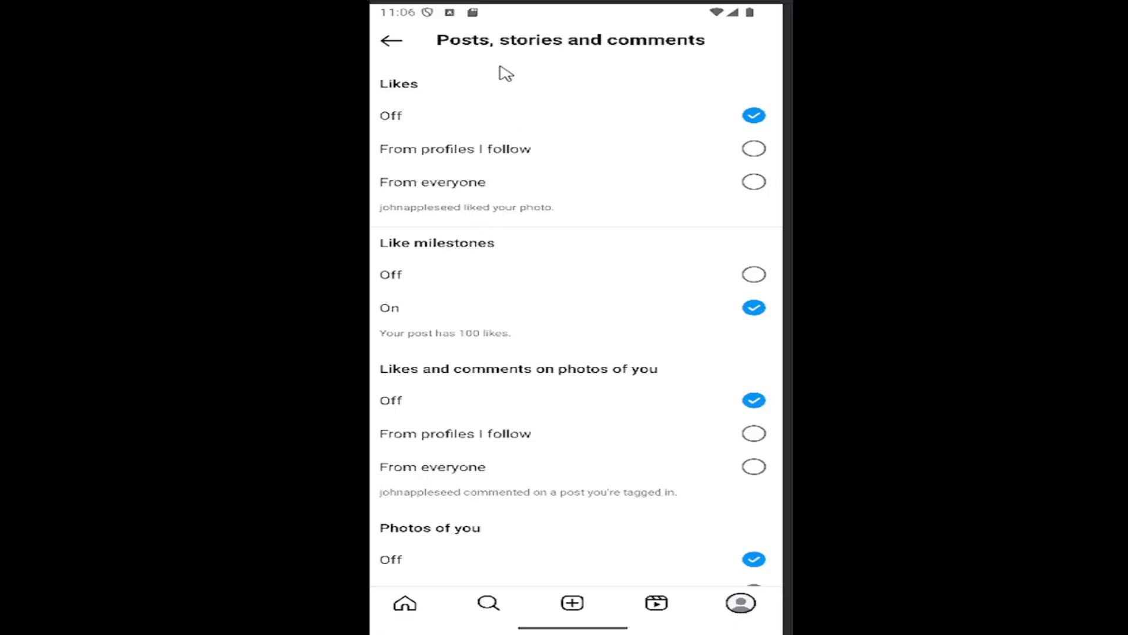
pyautogui.scroll(-3)
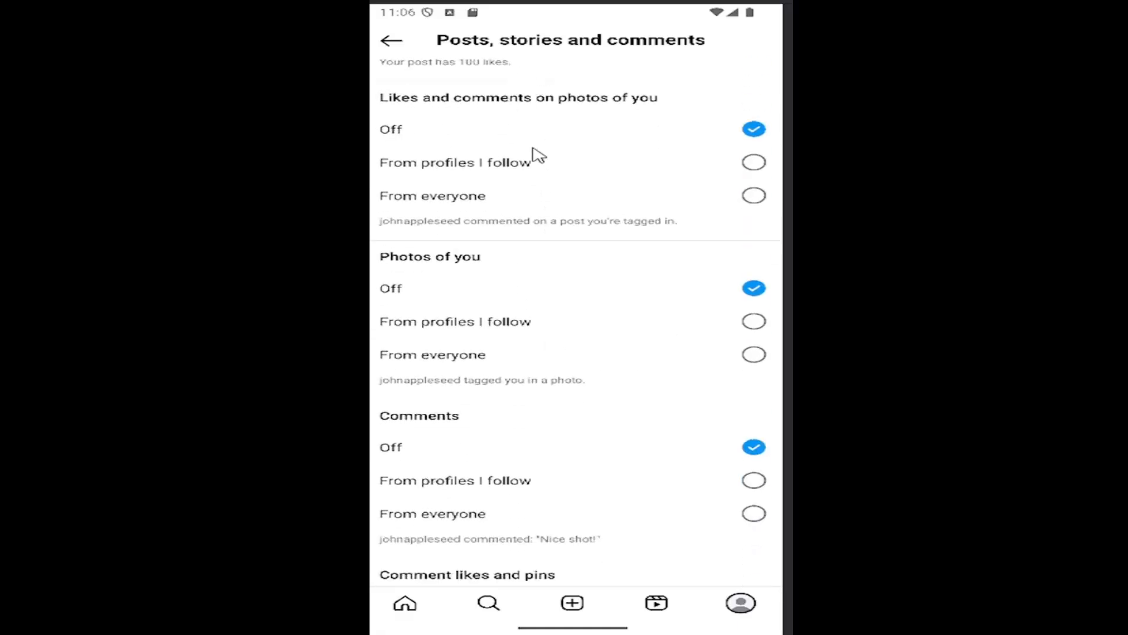
pyautogui.scroll(-3)
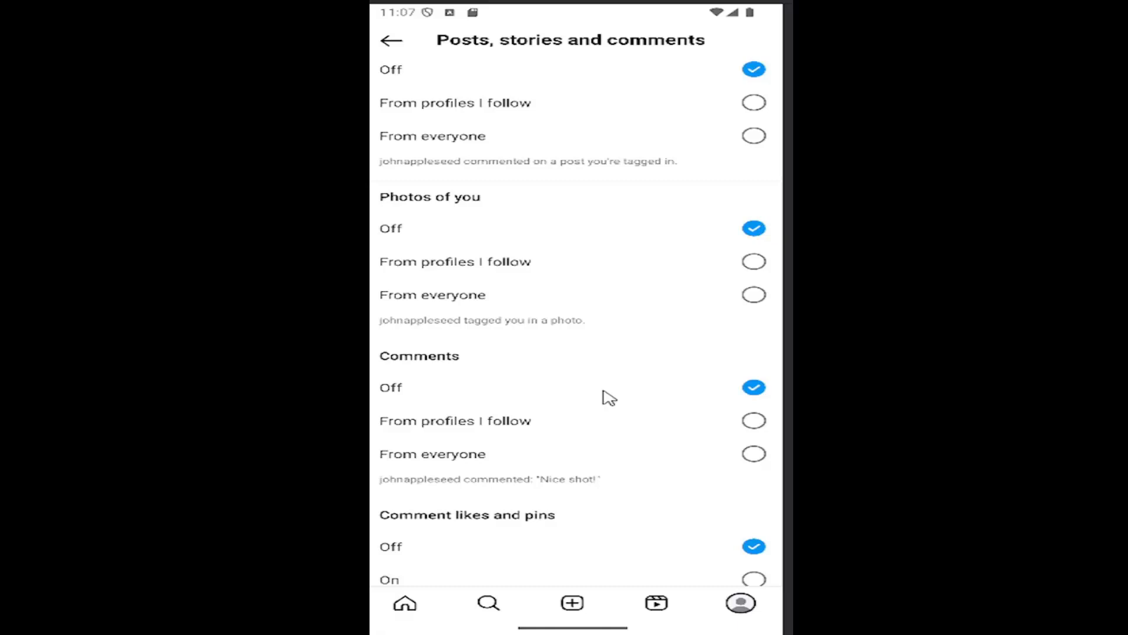
pyautogui.moveTo(446, 448)
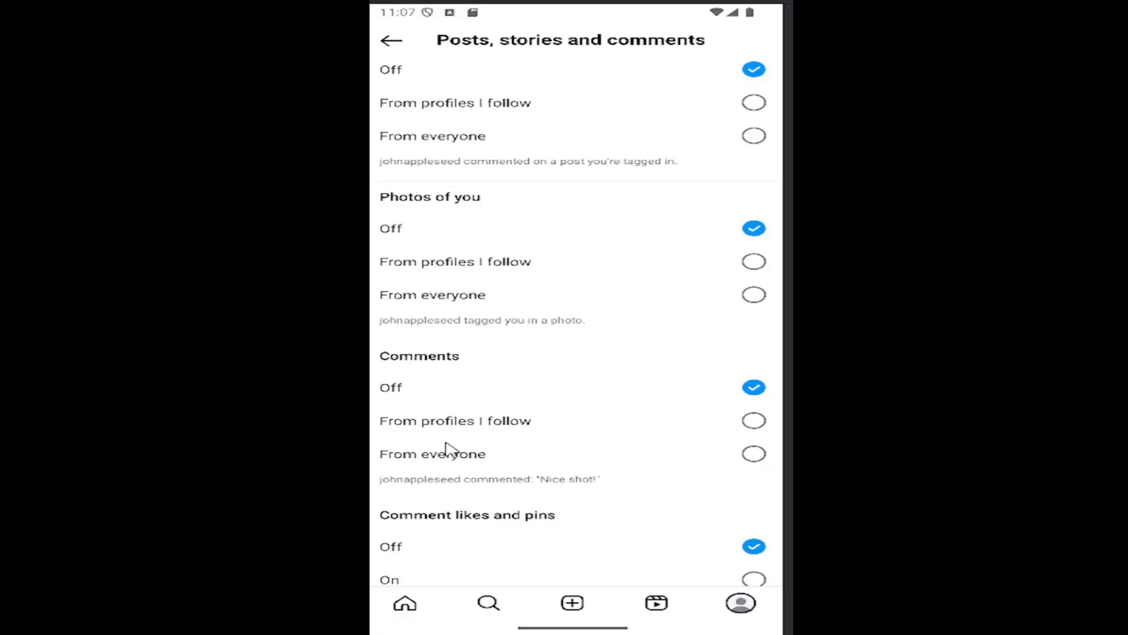
pyautogui.moveTo(607, 178)
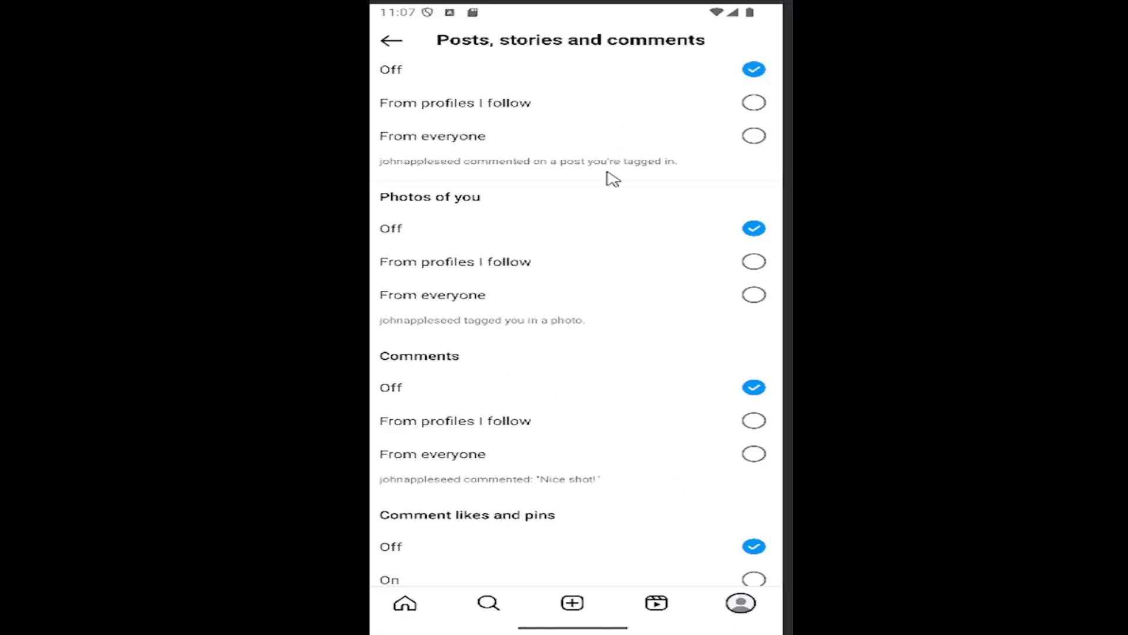
pyautogui.scroll(3)
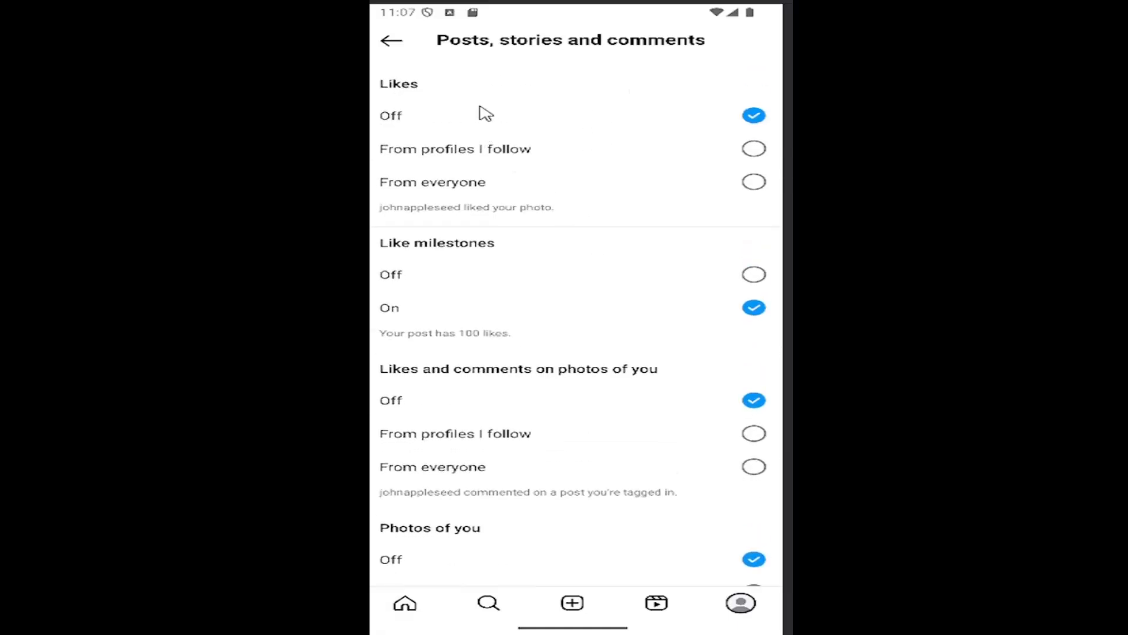
pyautogui.scroll(-3)
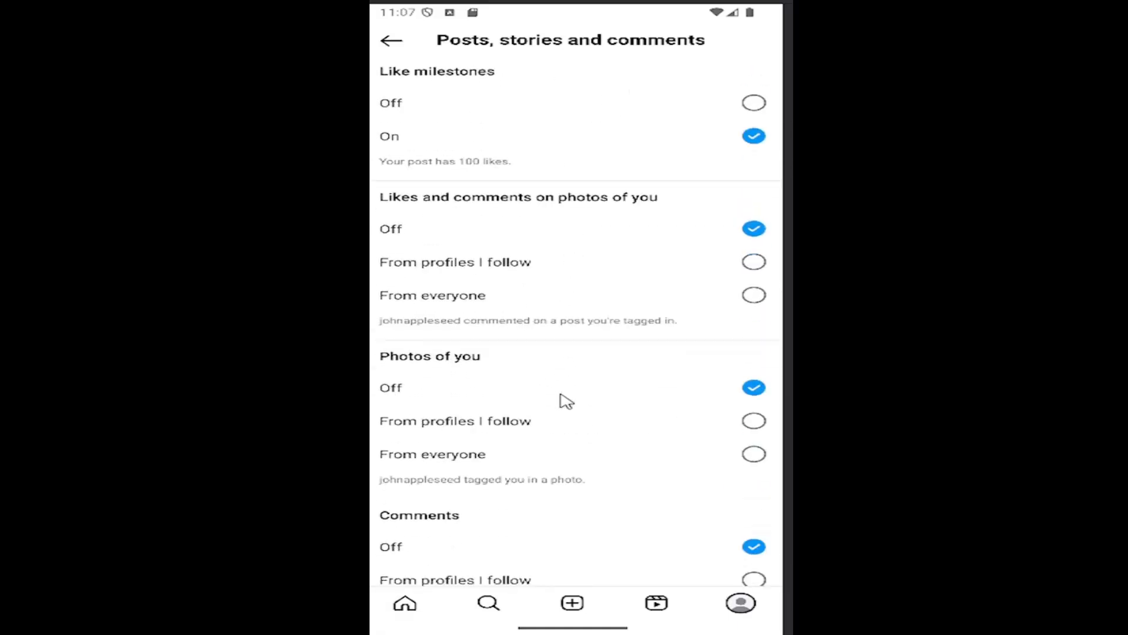
pyautogui.scroll(-3)
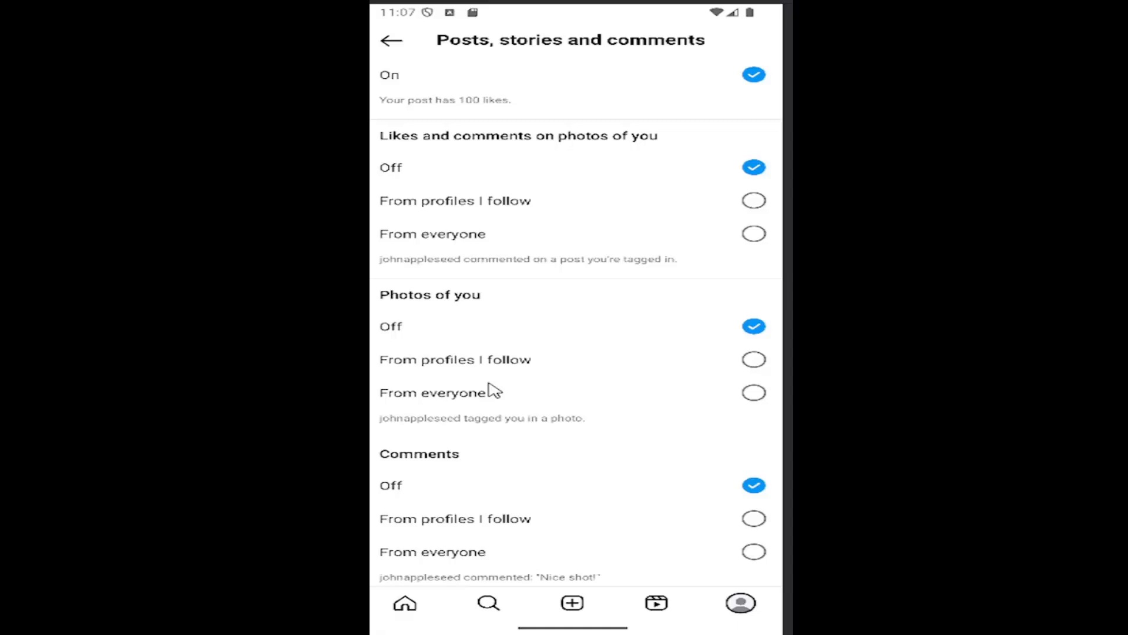